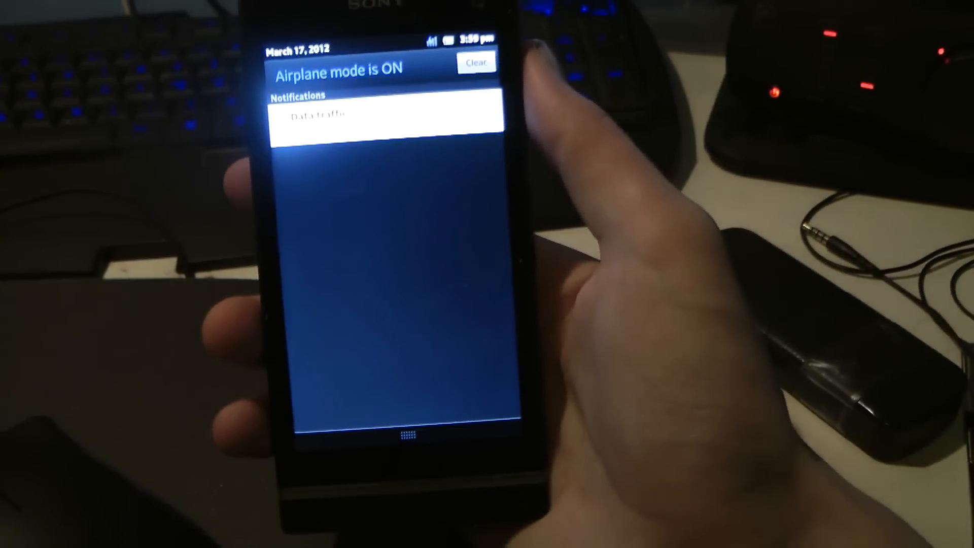
Clear the lone notification from the shade while airplane mode stays on
click(477, 62)
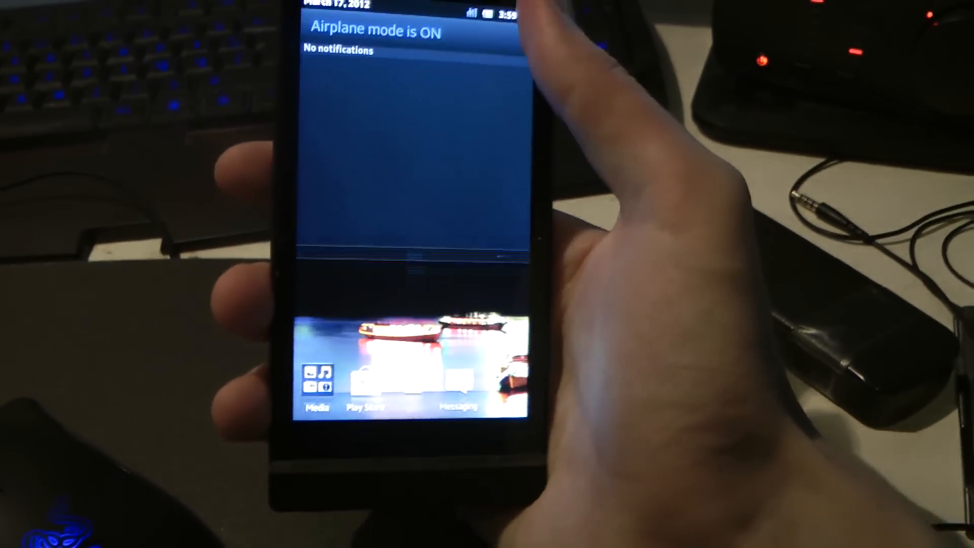